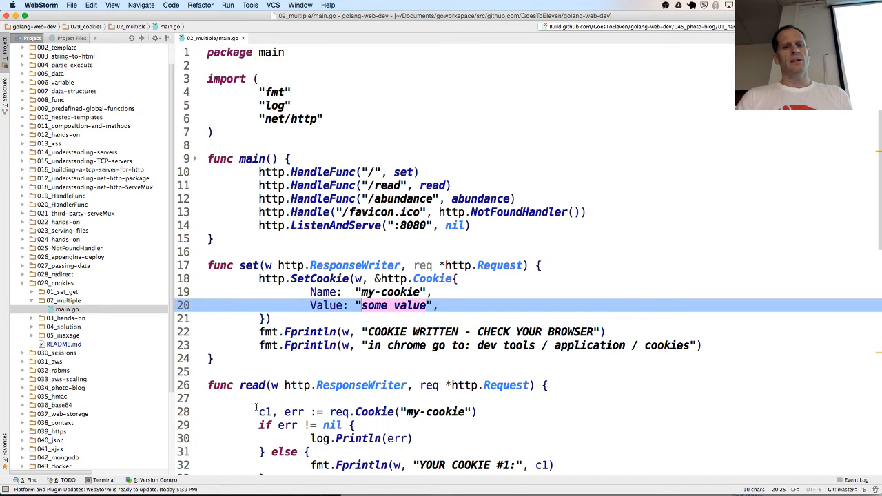
# Review the general-cookie reading code in main.go and enter cd ../01 in Terminal.
pyautogui.scroll(-3)
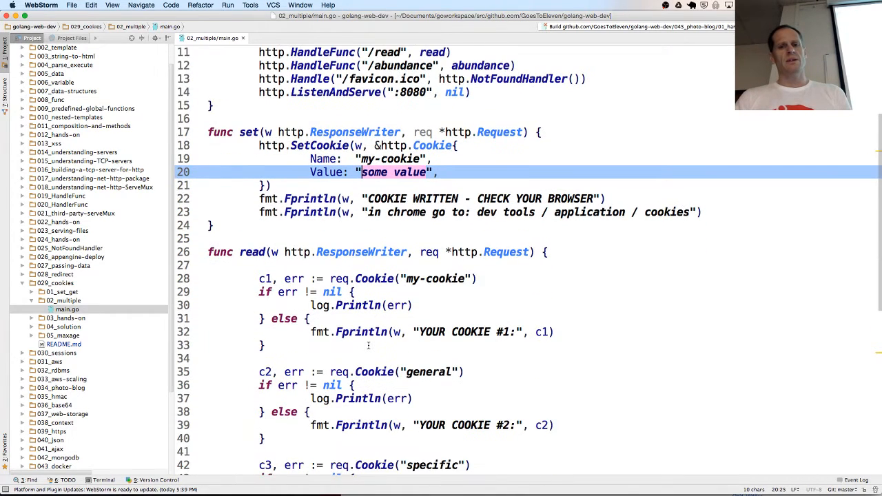
pyautogui.scroll(-3)
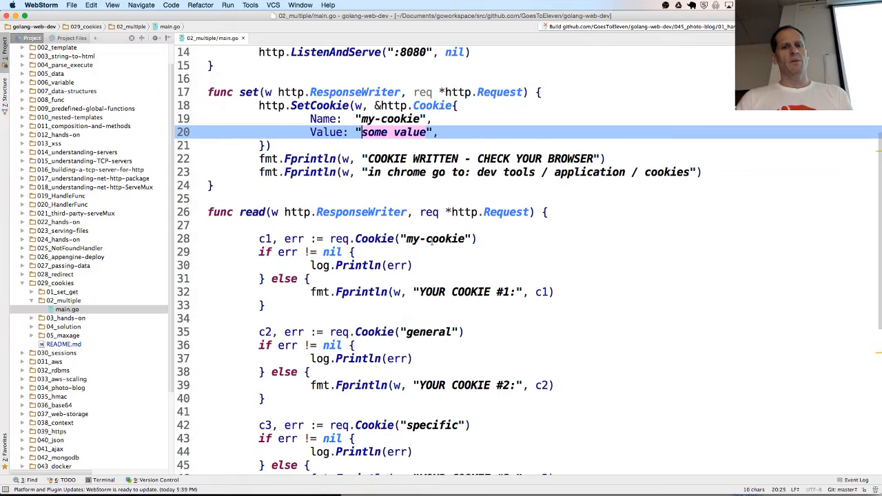
pyautogui.click(265, 239)
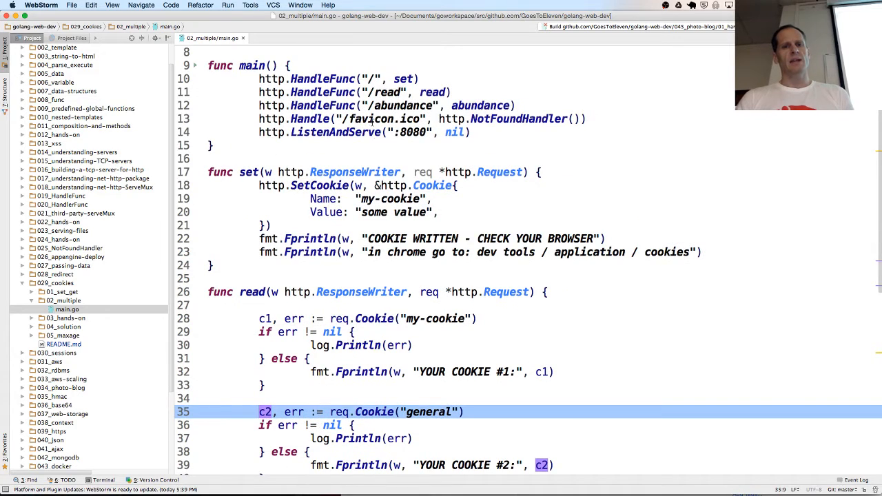
pyautogui.scroll(-3)
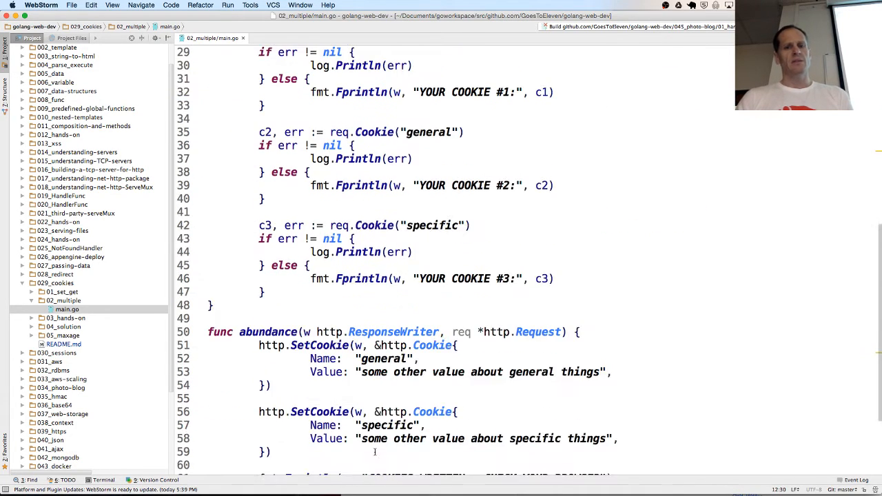
pyautogui.scroll(-3)
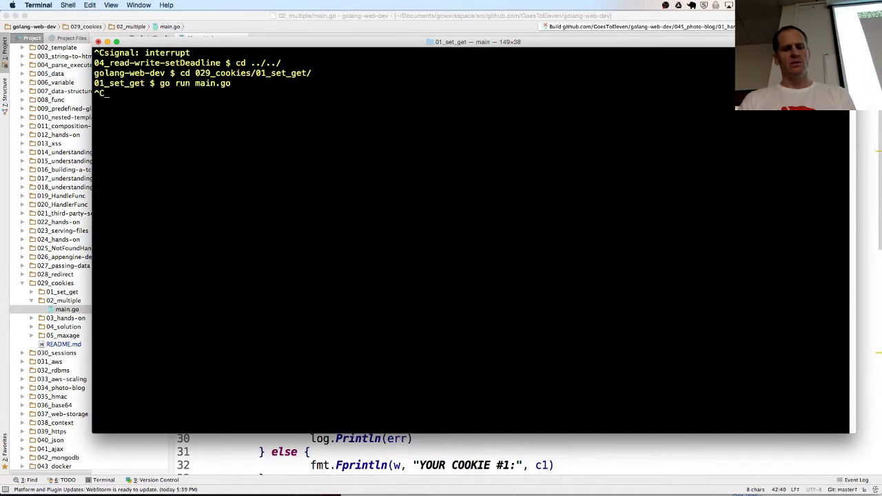
pyautogui.write('cd ../01')
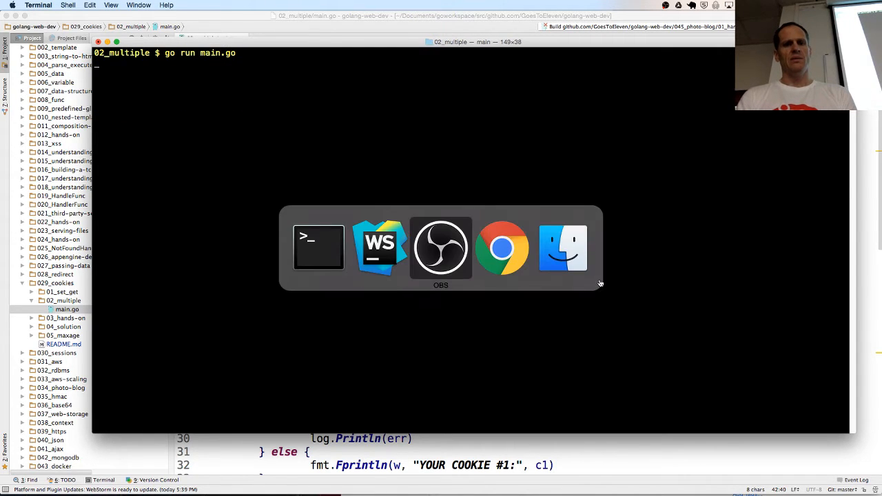
pyautogui.click(501, 246)
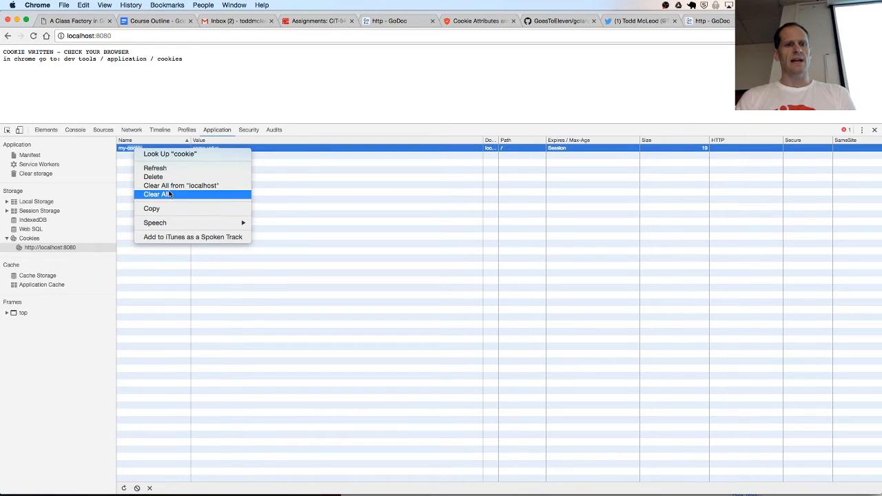
# Clear all localhost cookies in DevTools Application > Cookies and open a new tab.
pyautogui.click(156, 193)
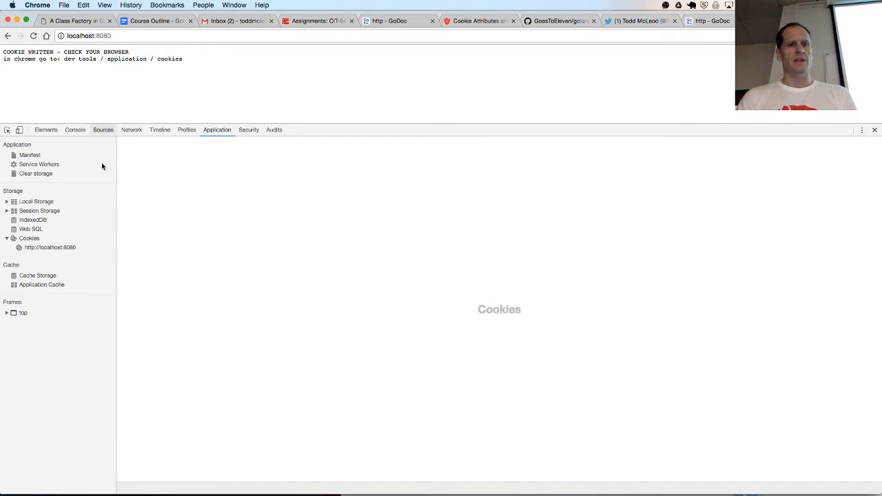
pyautogui.click(49, 247)
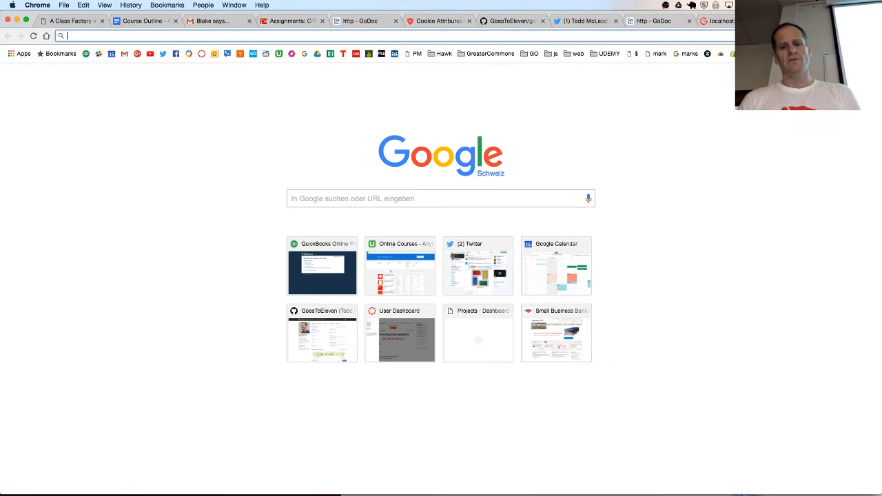
# Load github.com/goestoeleven in the new tab, then return to the main.go code in WebStorm.
pyautogui.write('github.com/goestoeleven')
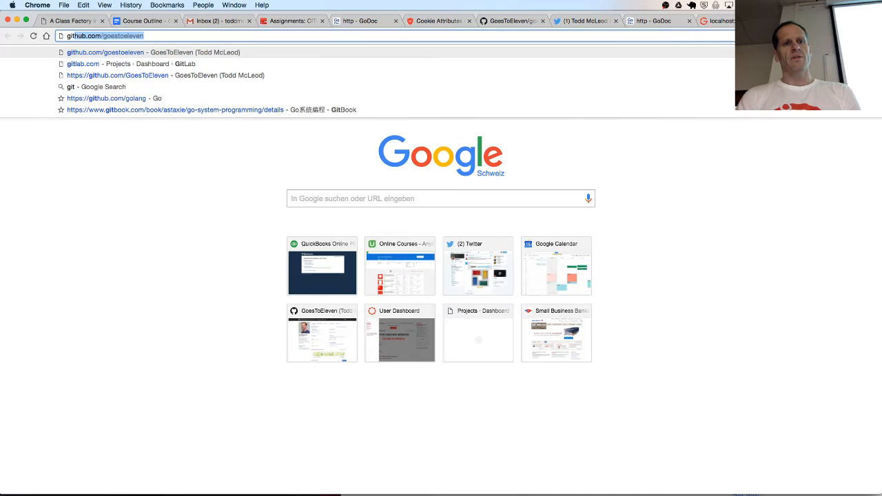
pyautogui.press('Return')
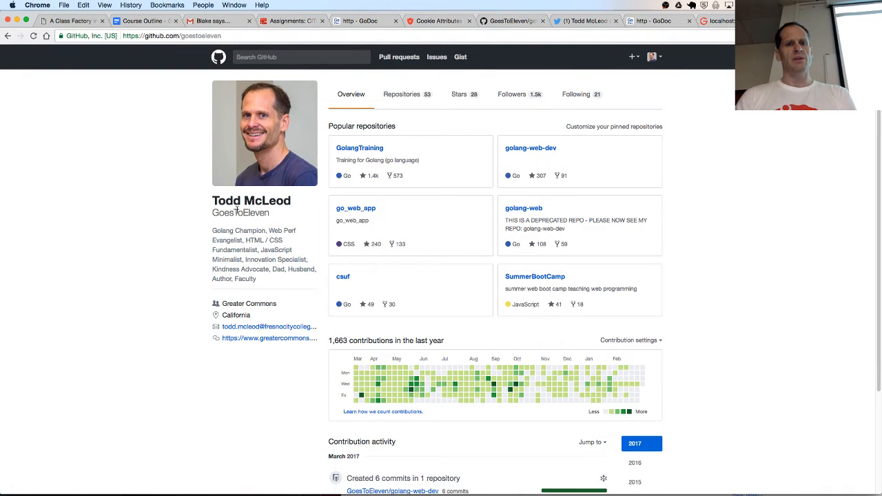
pyautogui.moveTo(538, 150)
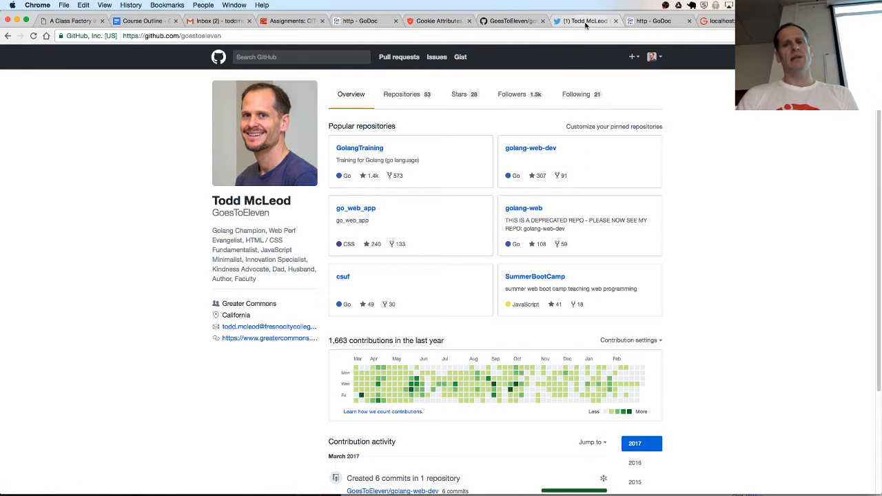
pyautogui.click(593, 21)
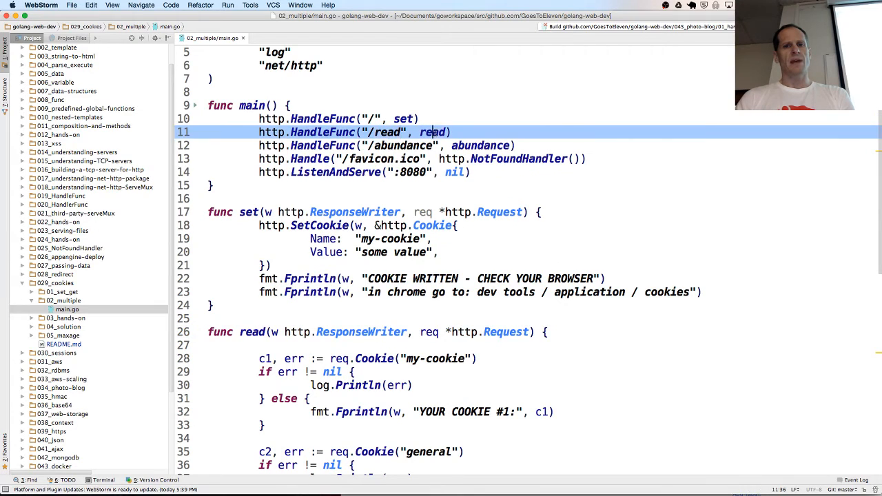
pyautogui.scroll(-3)
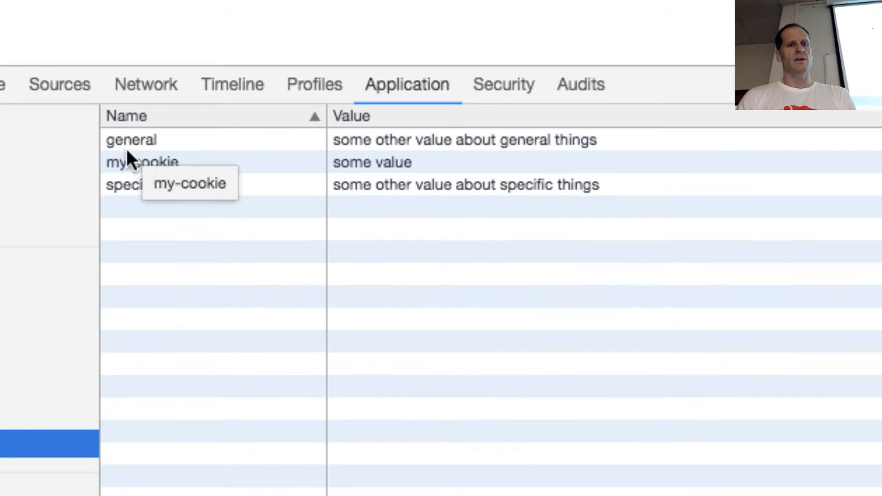
pyautogui.moveTo(153, 193)
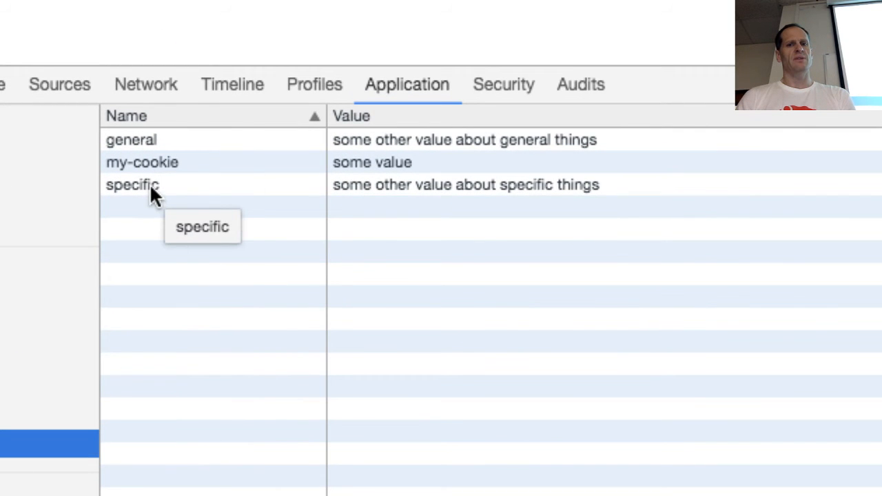